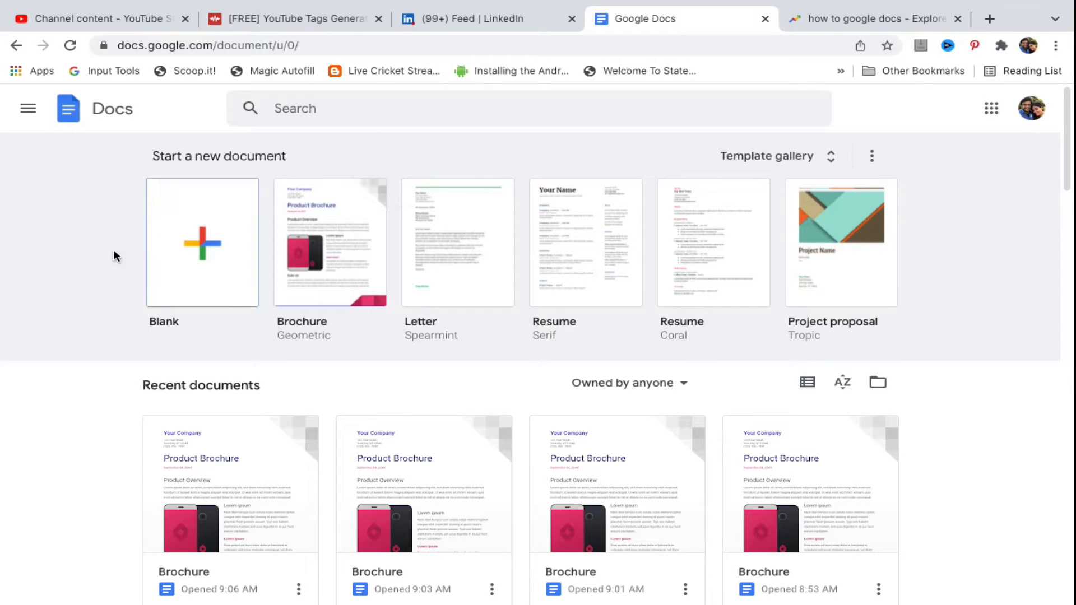
pyautogui.moveTo(333, 157)
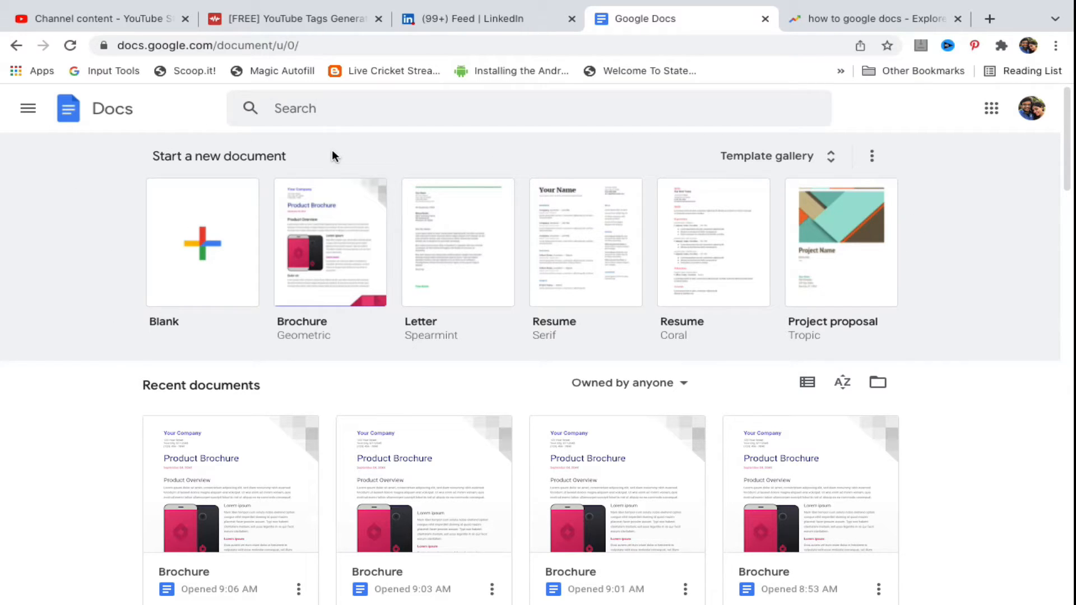
# Start a new blank document from the Blank template on the Docs home page
pyautogui.click(201, 242)
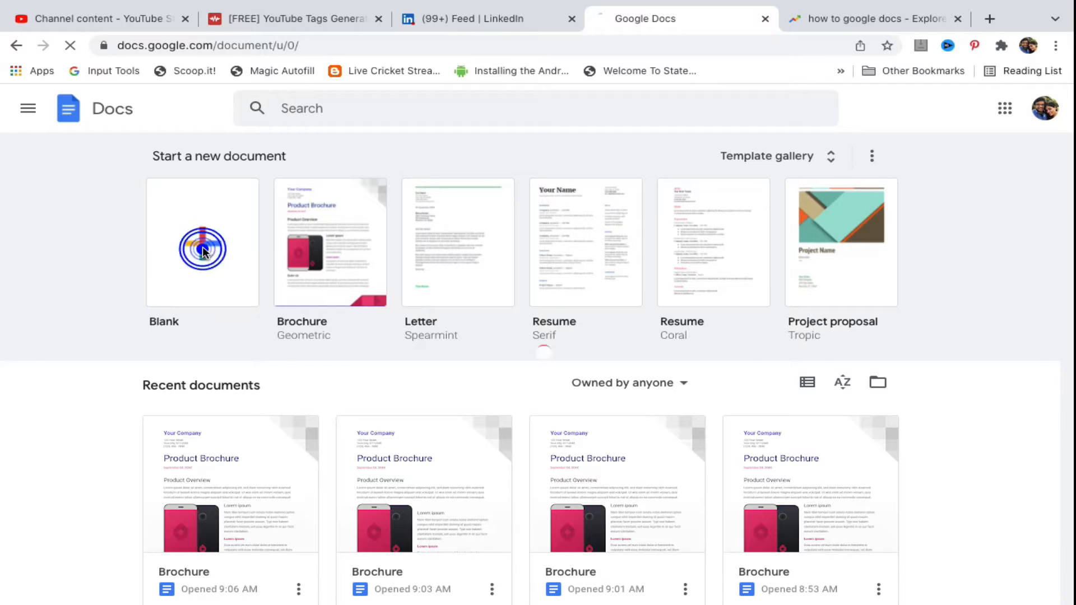
pyautogui.click(203, 242)
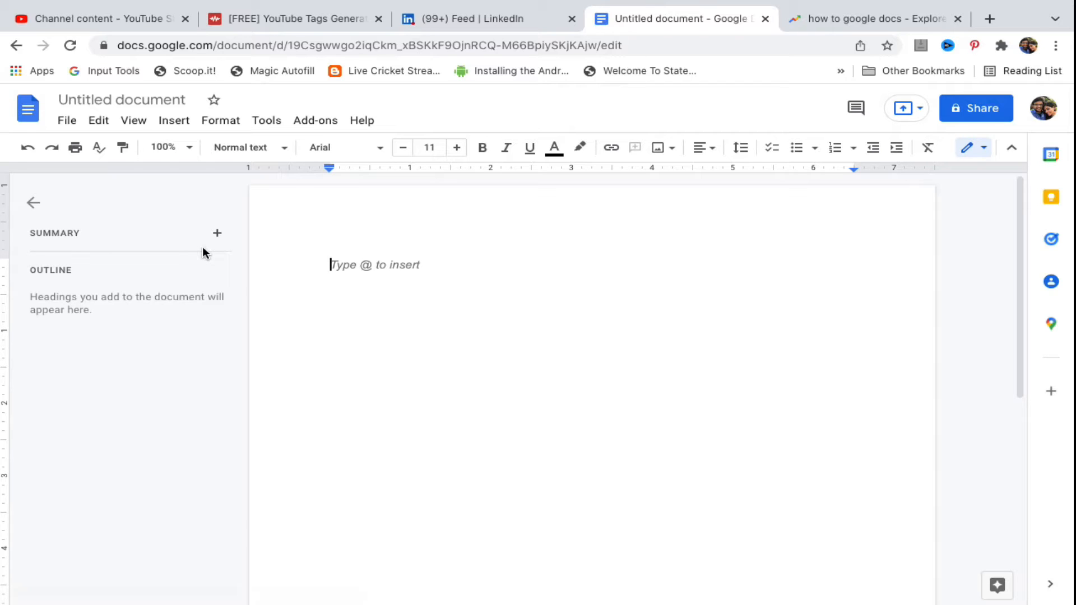
pyautogui.moveTo(54, 105)
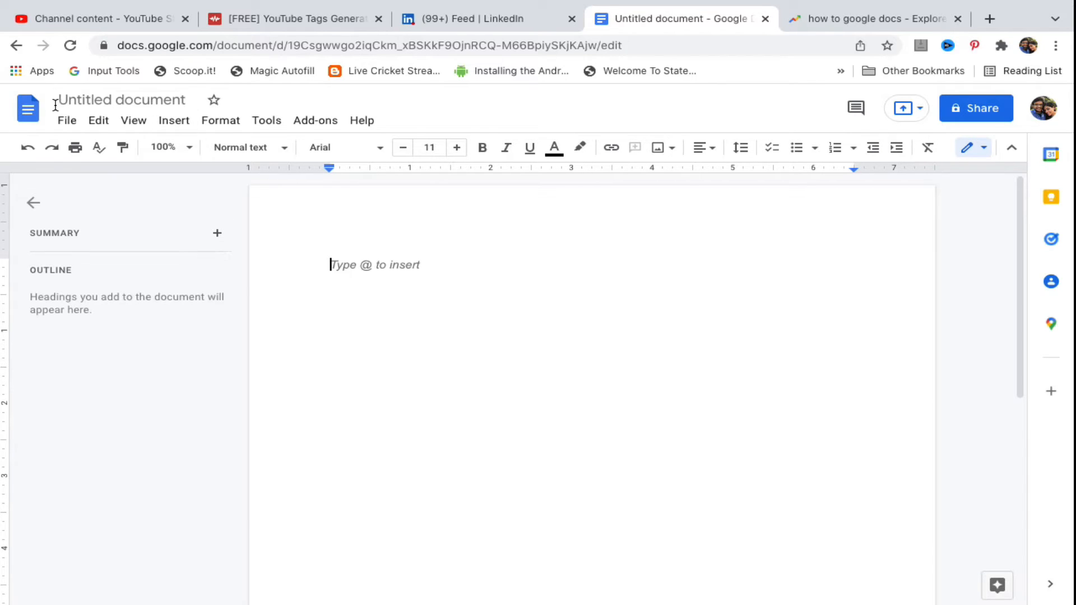
# Bring up the Open a file dialog from the File menu
pyautogui.click(66, 120)
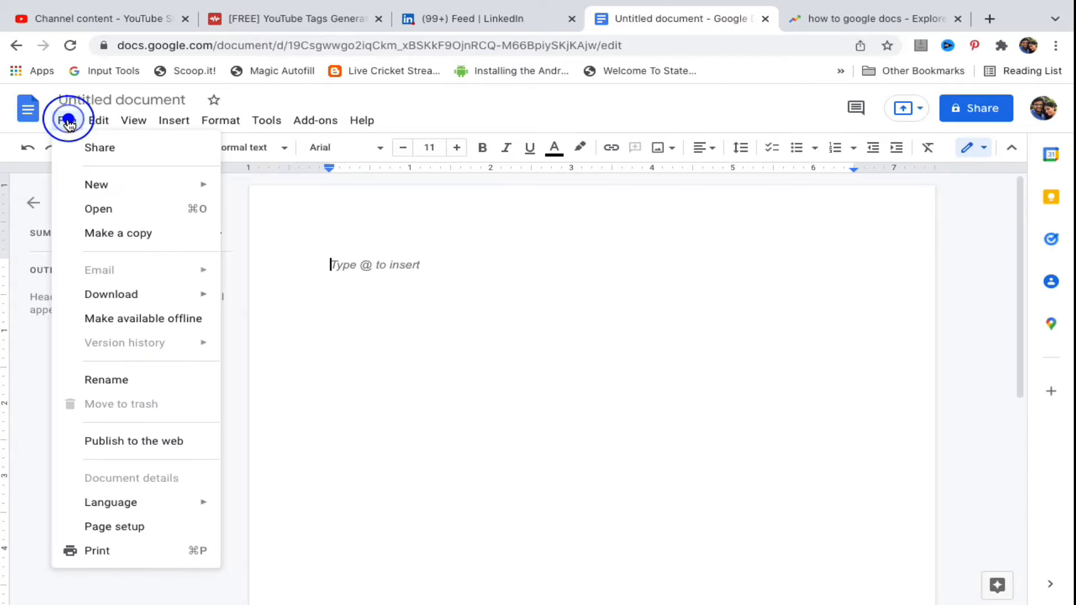
pyautogui.moveTo(99, 209)
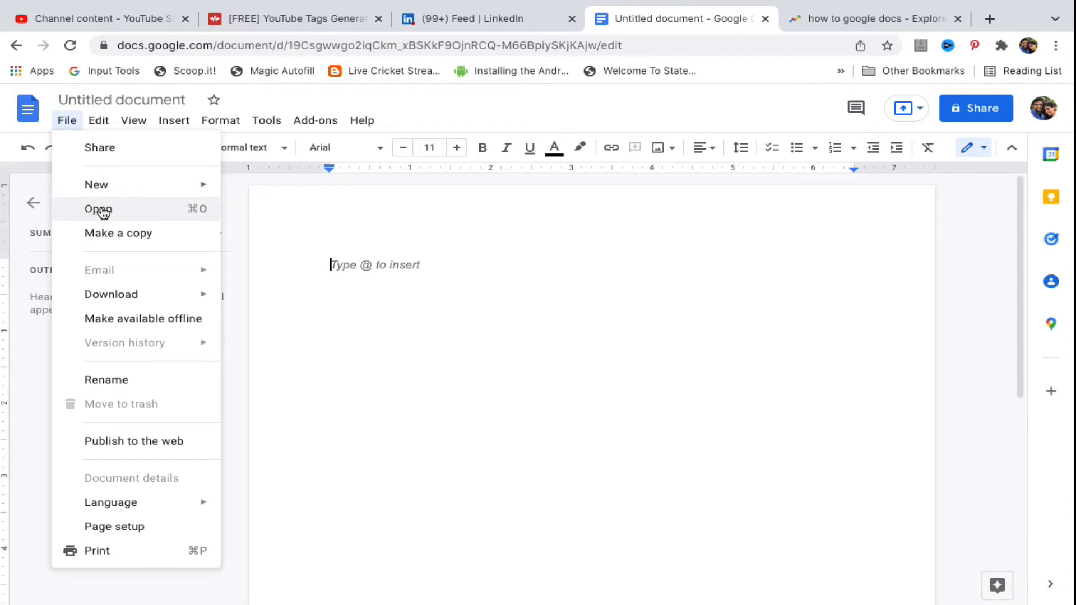
pyautogui.moveTo(146, 213)
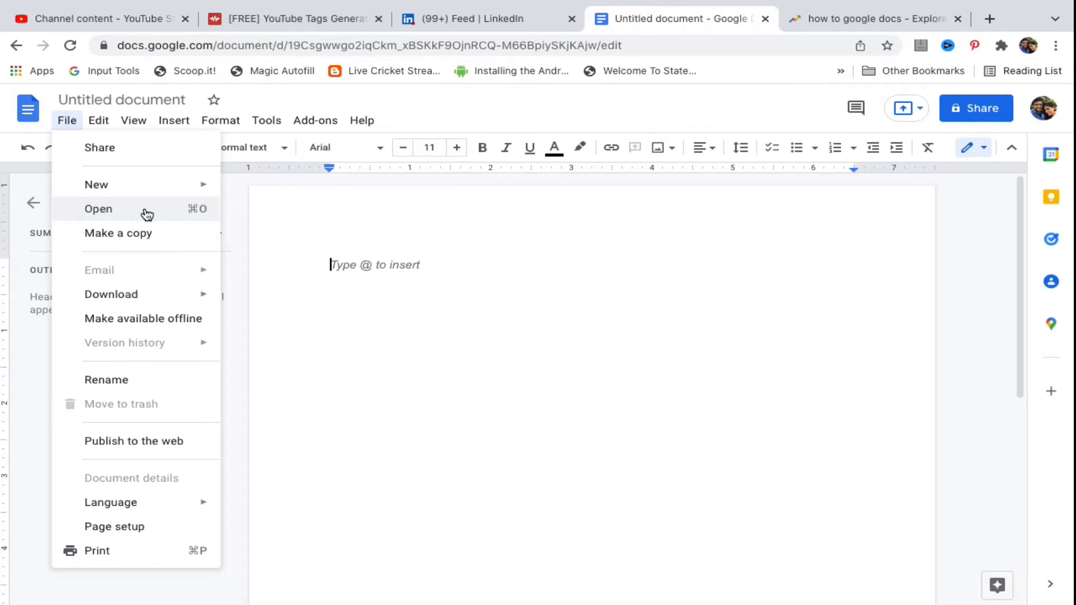
pyautogui.moveTo(155, 213)
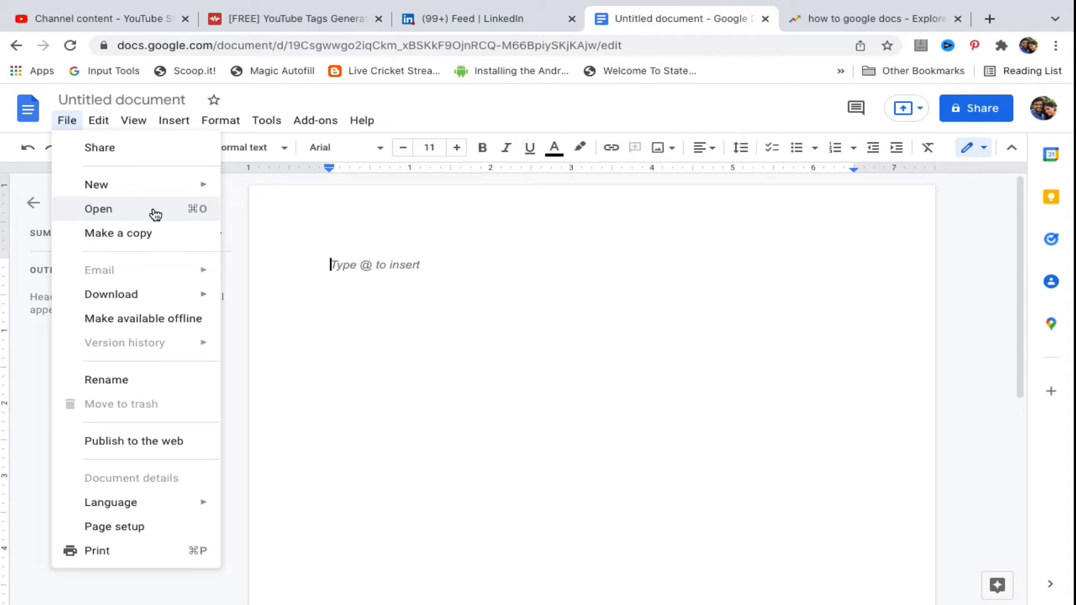
pyautogui.click(98, 209)
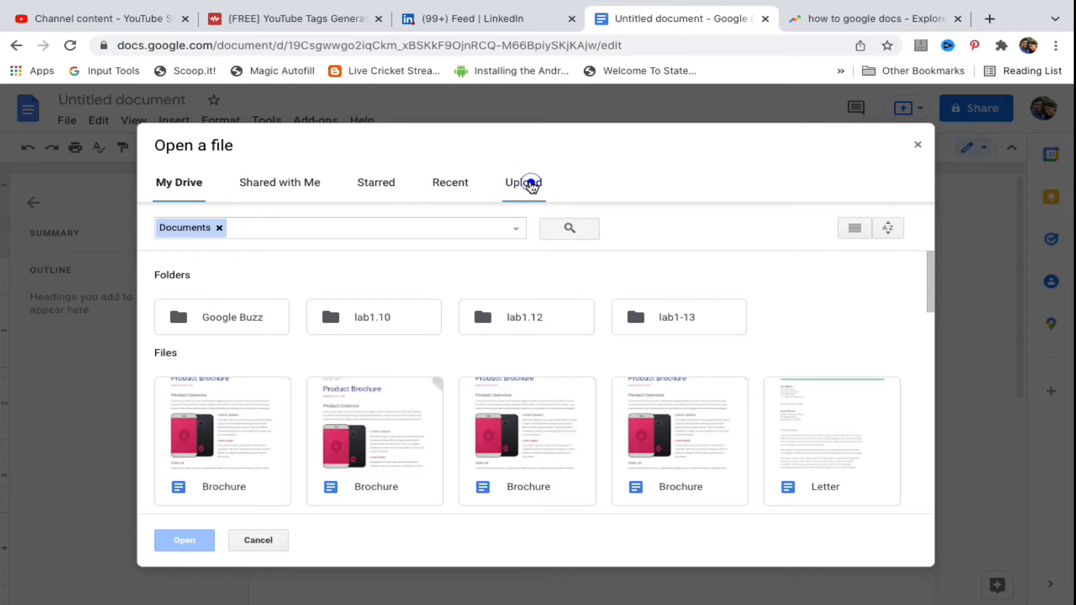
# Switch the Open dialog to the Upload area after glancing at My Drive
pyautogui.click(523, 183)
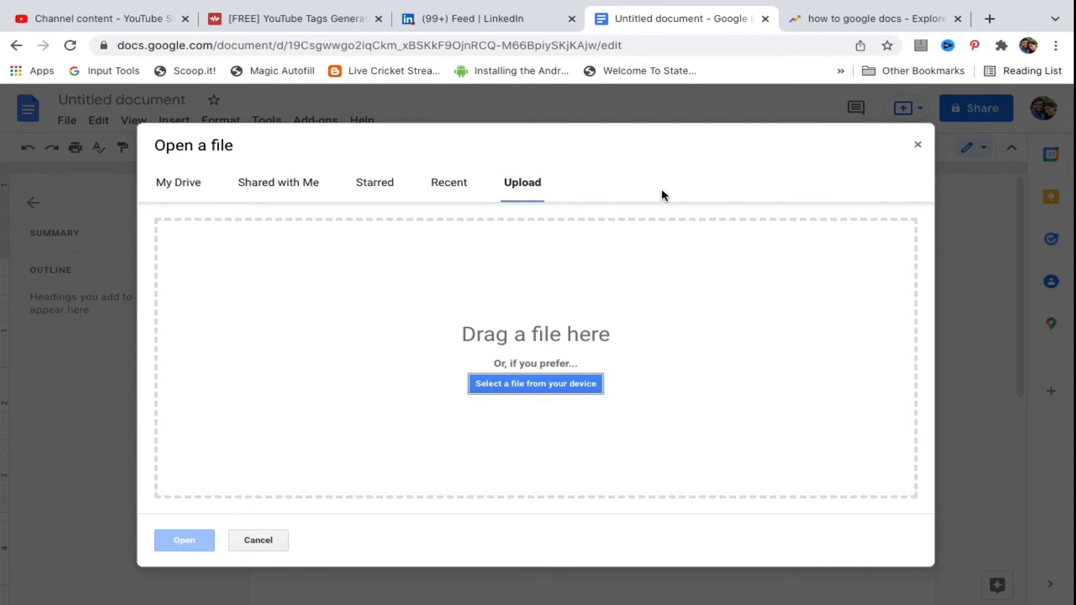
pyautogui.moveTo(178, 182)
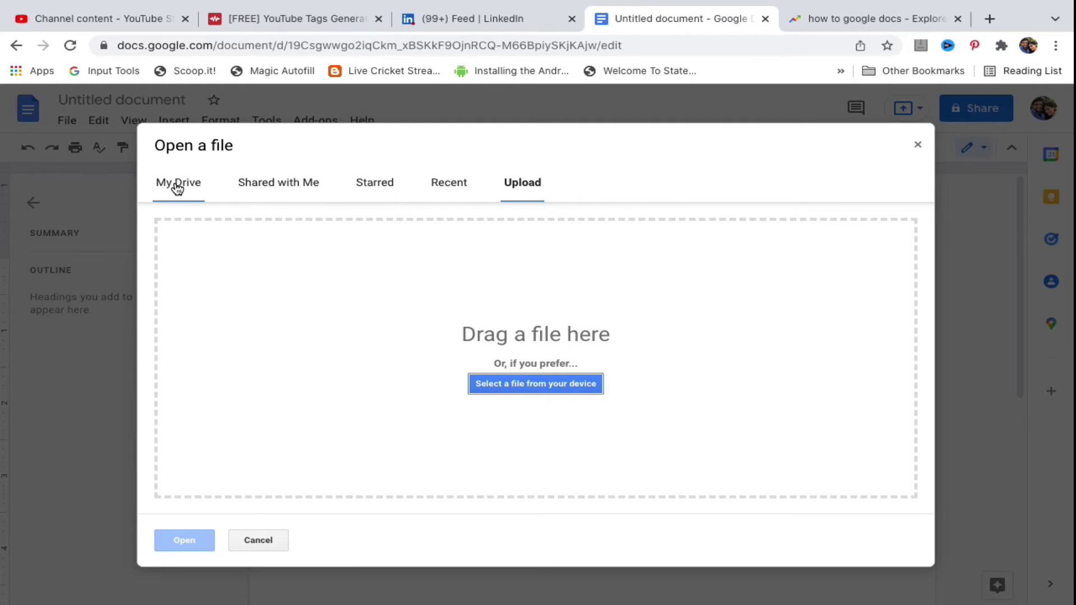
pyautogui.click(178, 183)
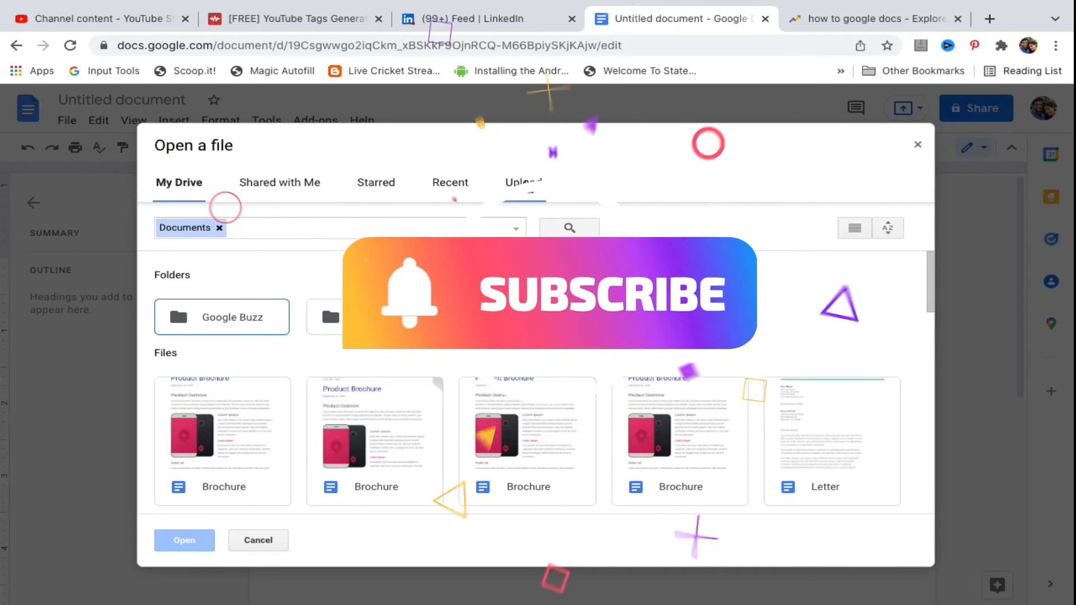
pyautogui.click(522, 182)
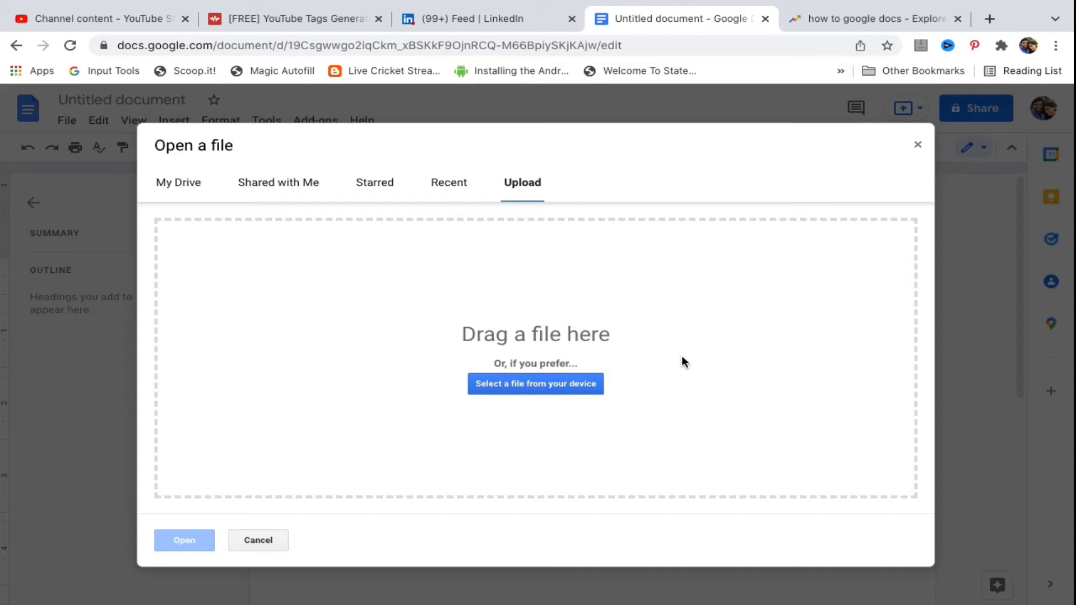
pyautogui.moveTo(490, 283)
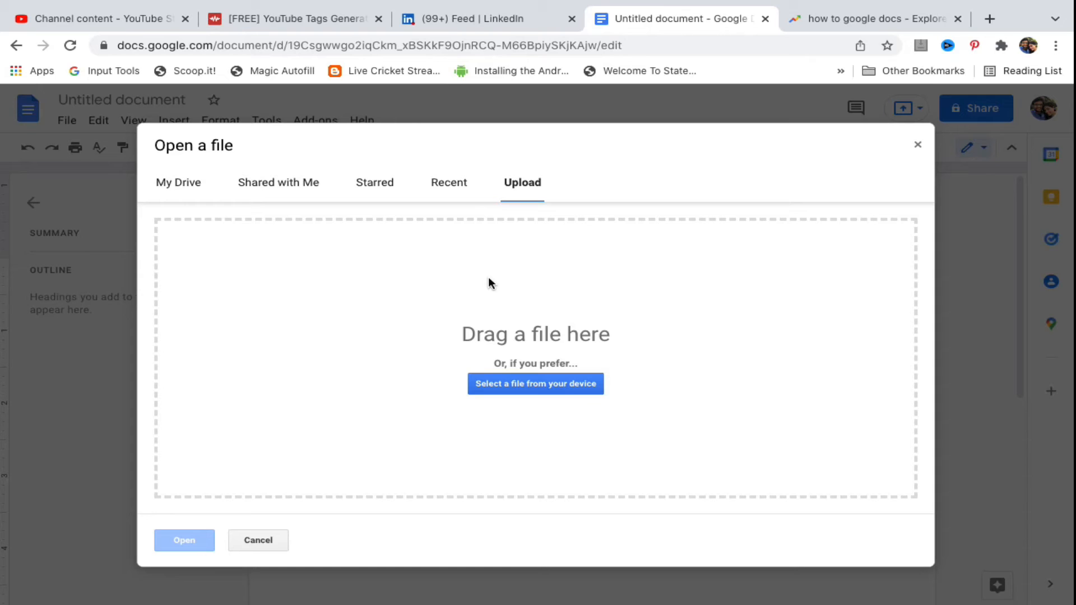
pyautogui.moveTo(620, 246)
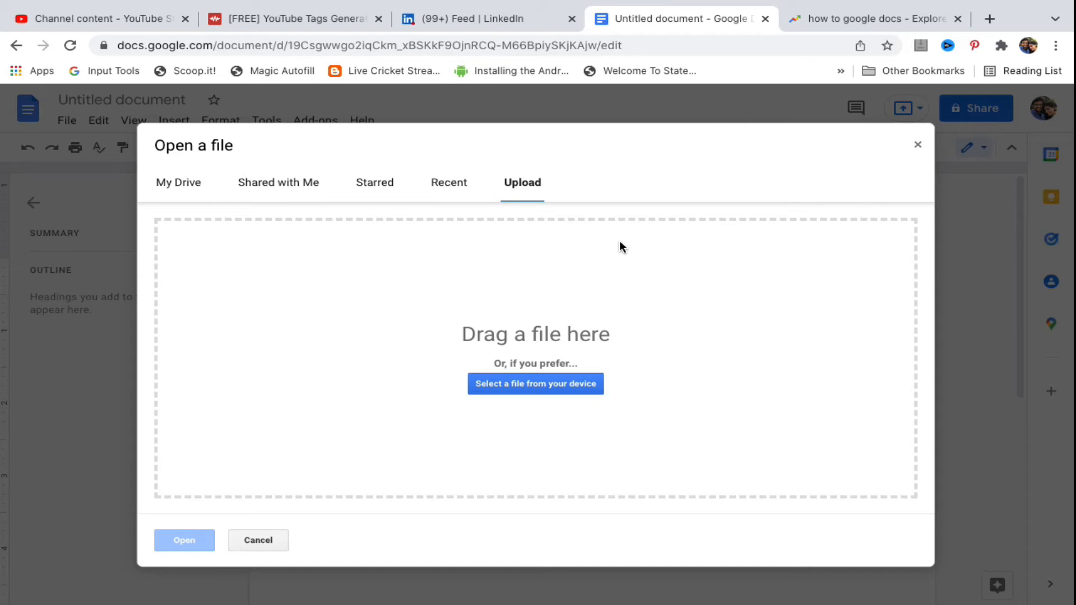
# Choose the India Ethos and Humanism DOCX from the Desktop in the Finder picker
pyautogui.click(536, 383)
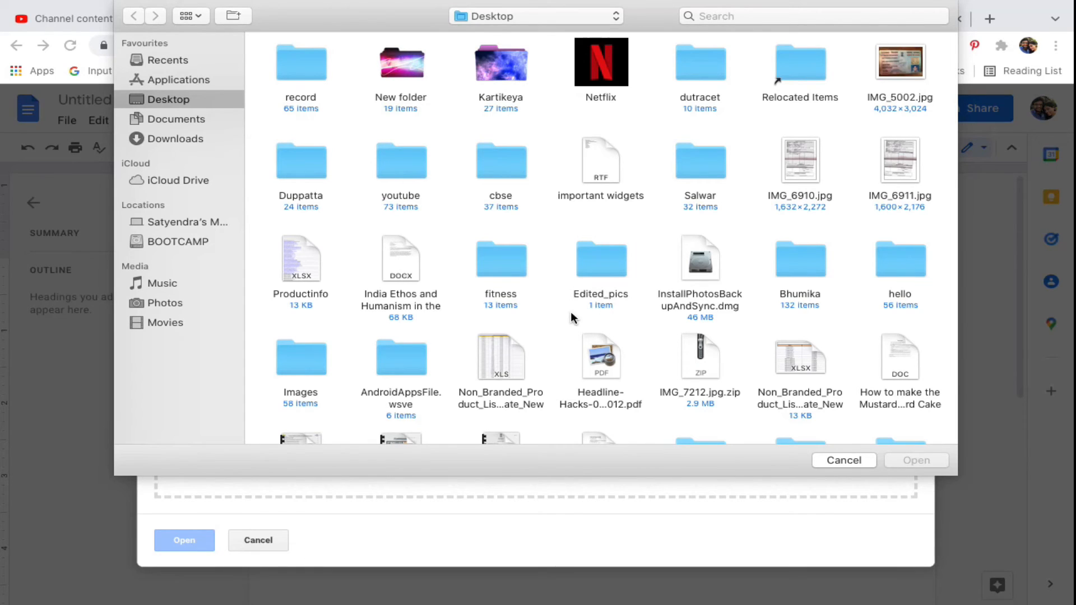
pyautogui.click(401, 259)
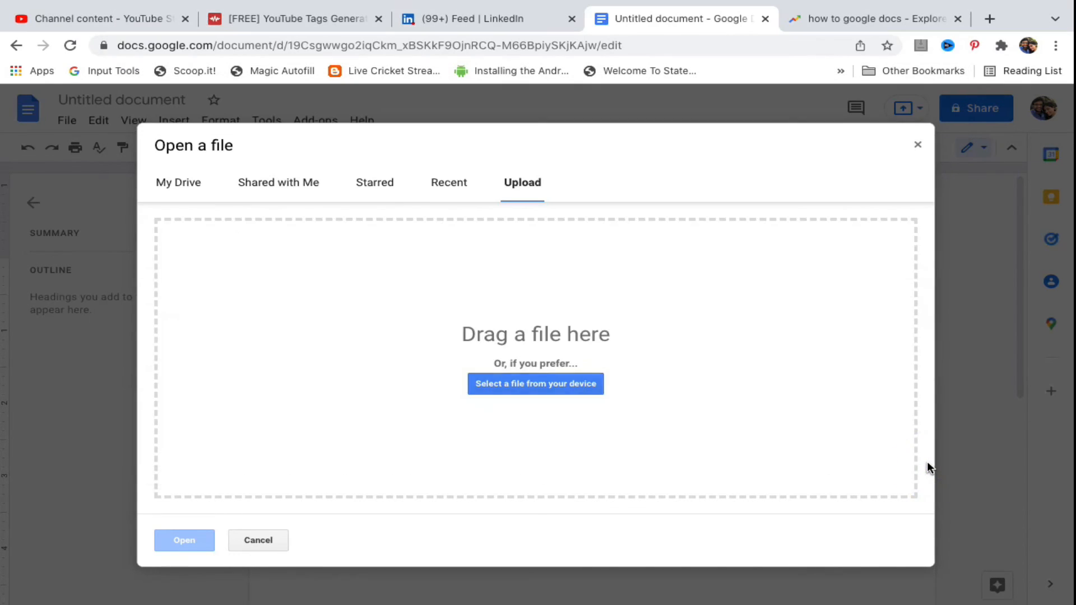
# Open the uploaded India Ethos and Humanism document and view its abstract text
pyautogui.click(536, 383)
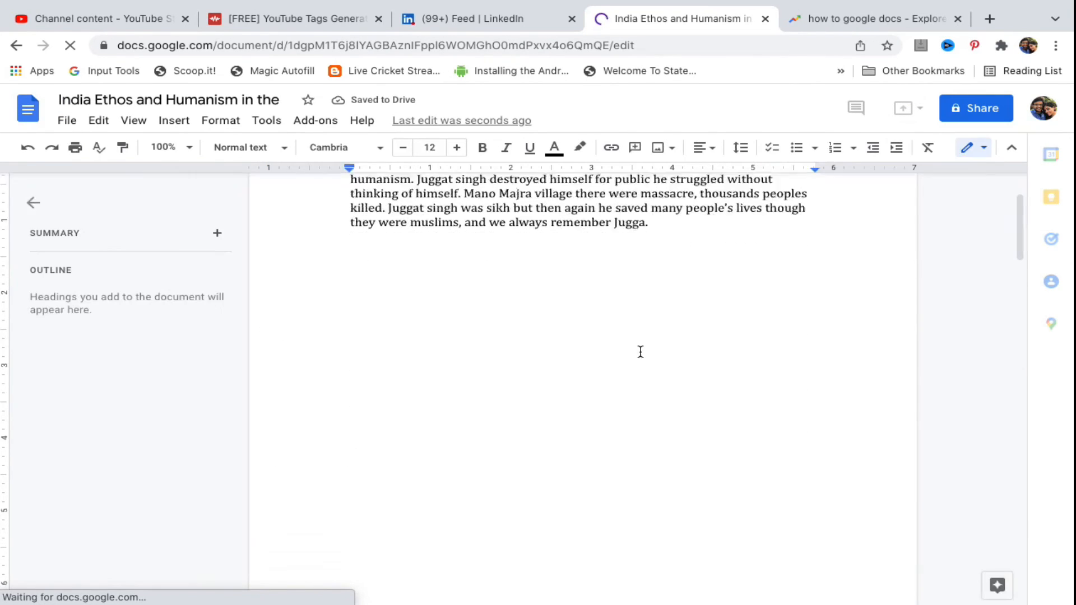
pyautogui.scroll(3)
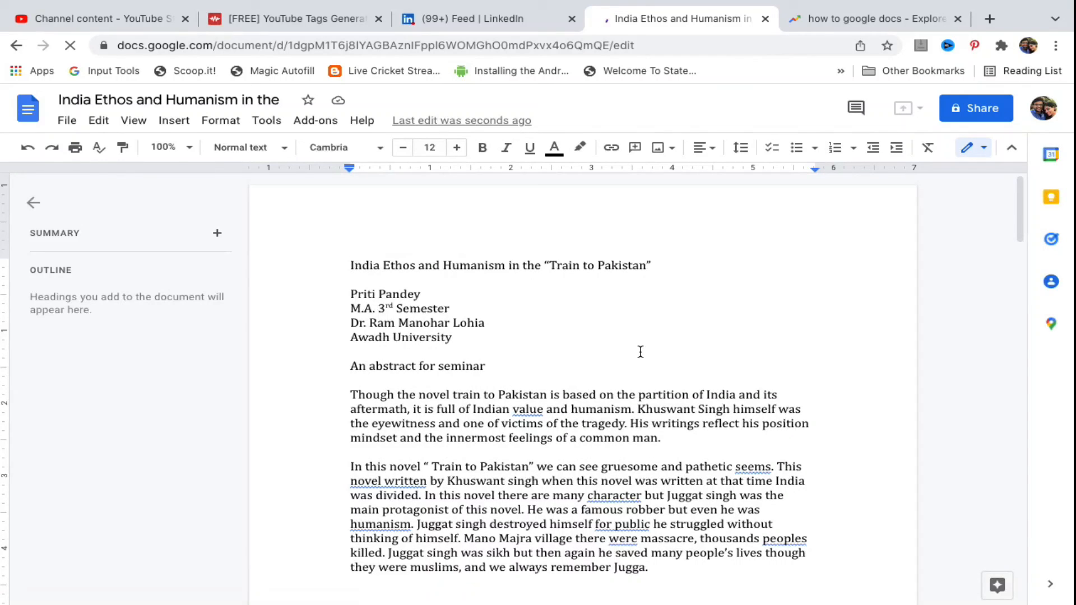